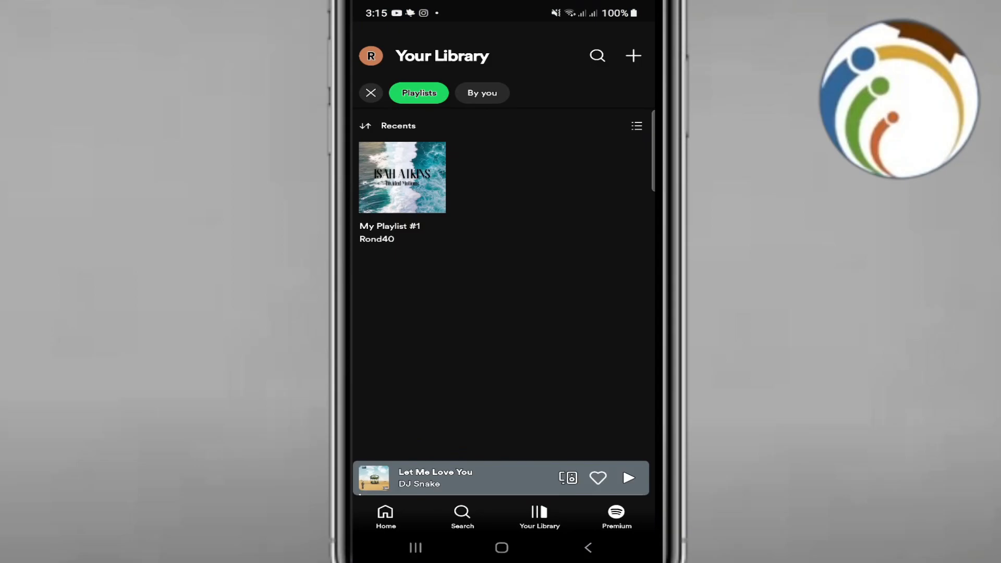
# Return to the Home feed with recent items, top mixes and popular radio
pyautogui.click(385, 516)
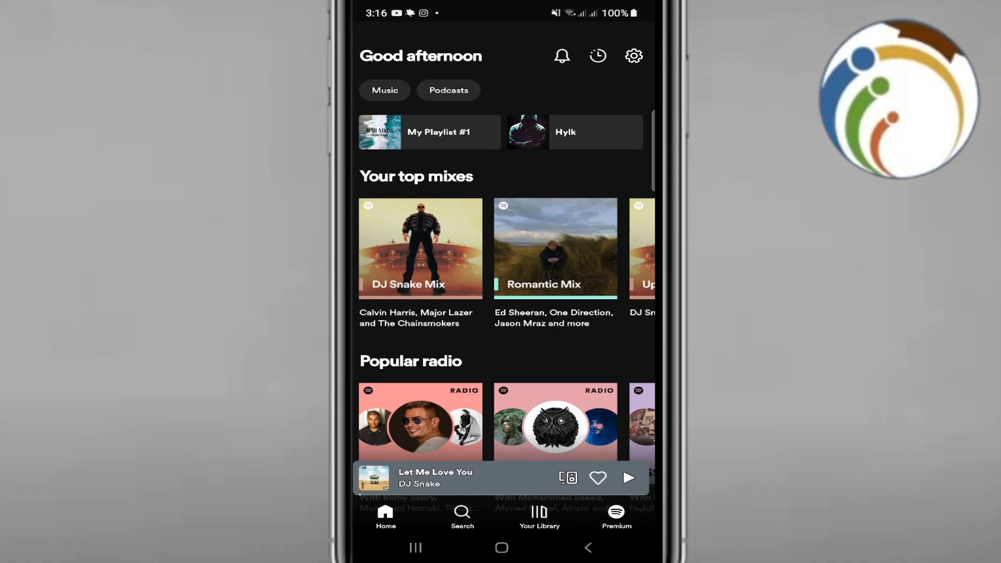
# Open My Playlist #1 from Your Library after clearing the Playlists filter
pyautogui.click(539, 517)
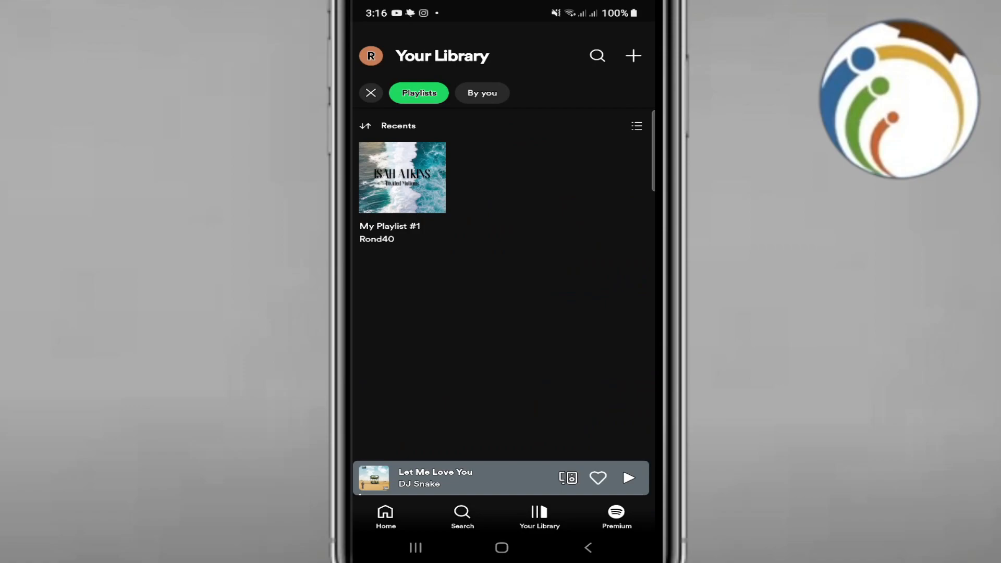
pyautogui.click(370, 93)
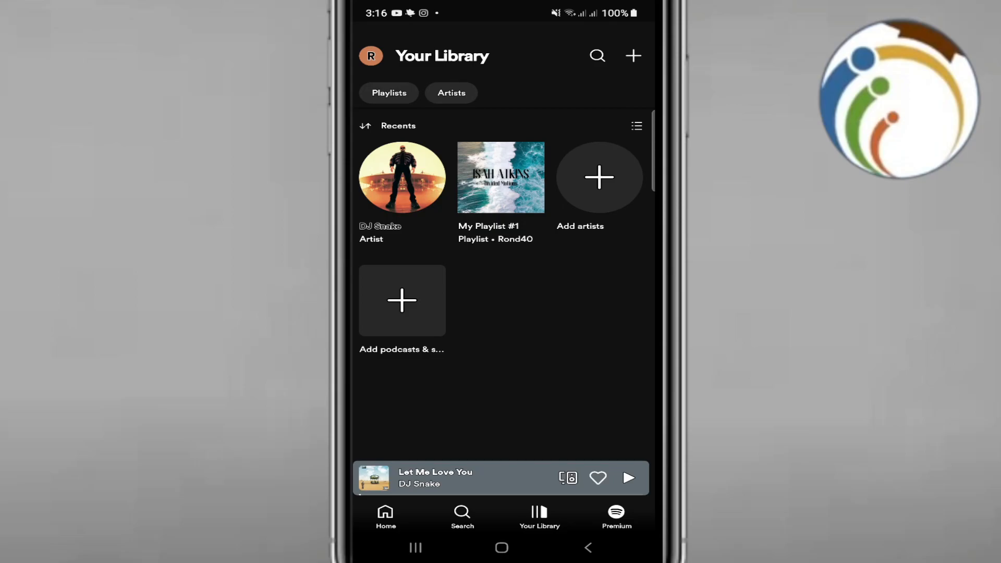
pyautogui.click(501, 177)
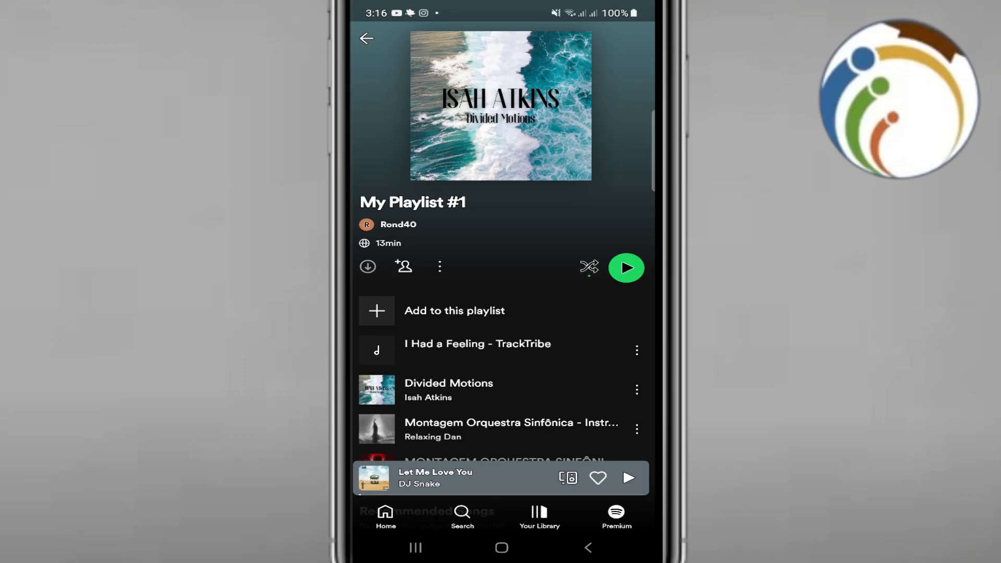
# Choose Make private from My Playlist #1's three-dot options menu
pyautogui.click(439, 266)
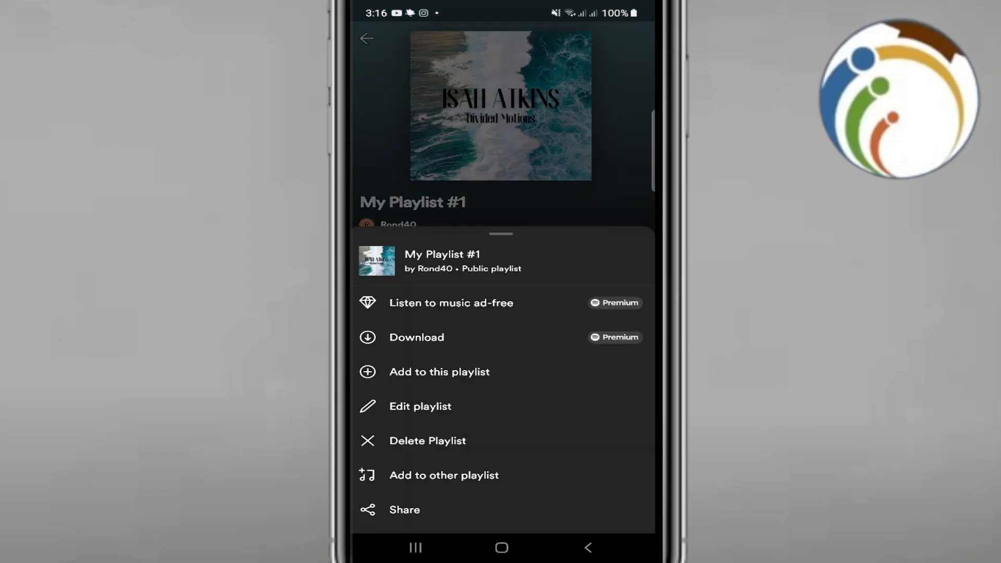
pyautogui.scroll(3)
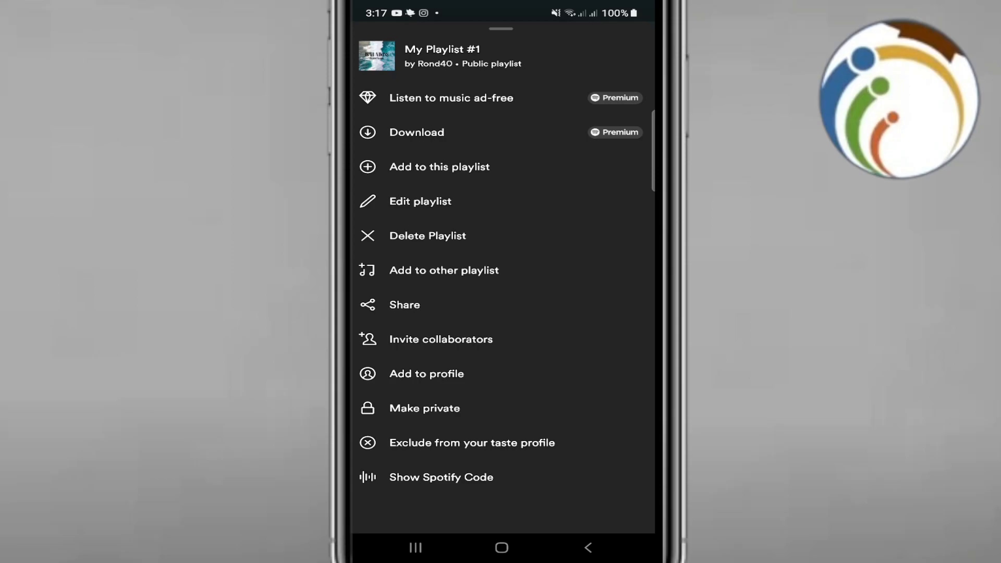
pyautogui.click(424, 408)
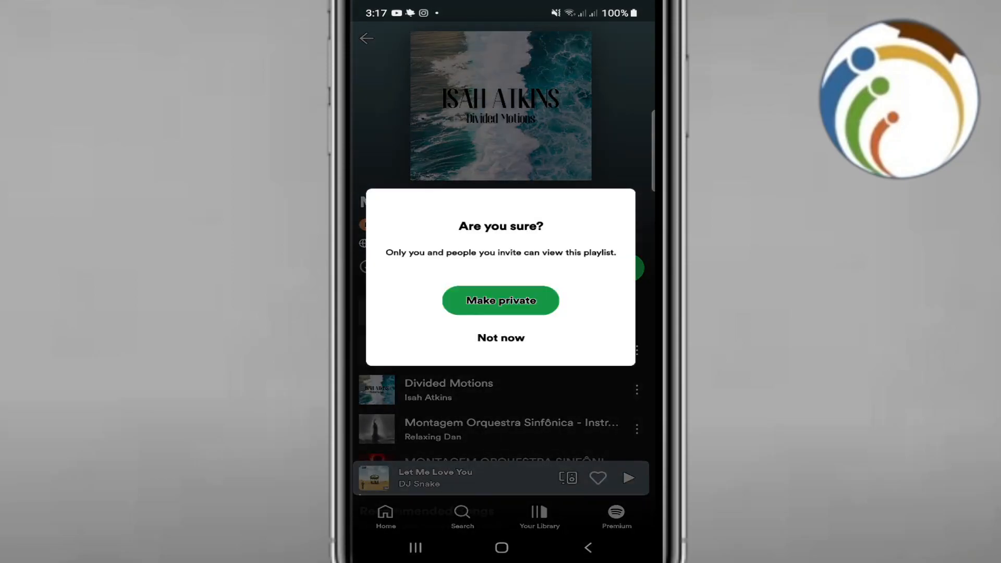